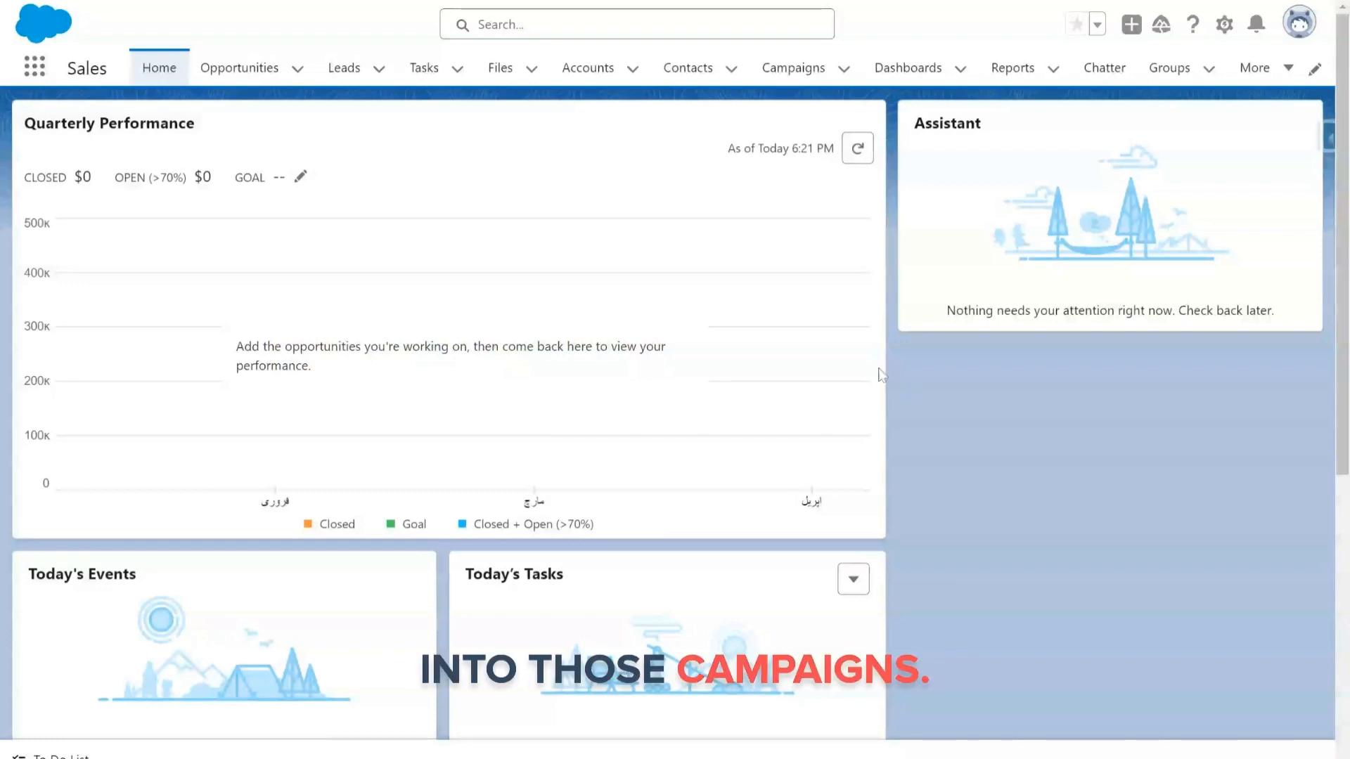
{"action": "mouse_move", "coordinate": [492, 166]}
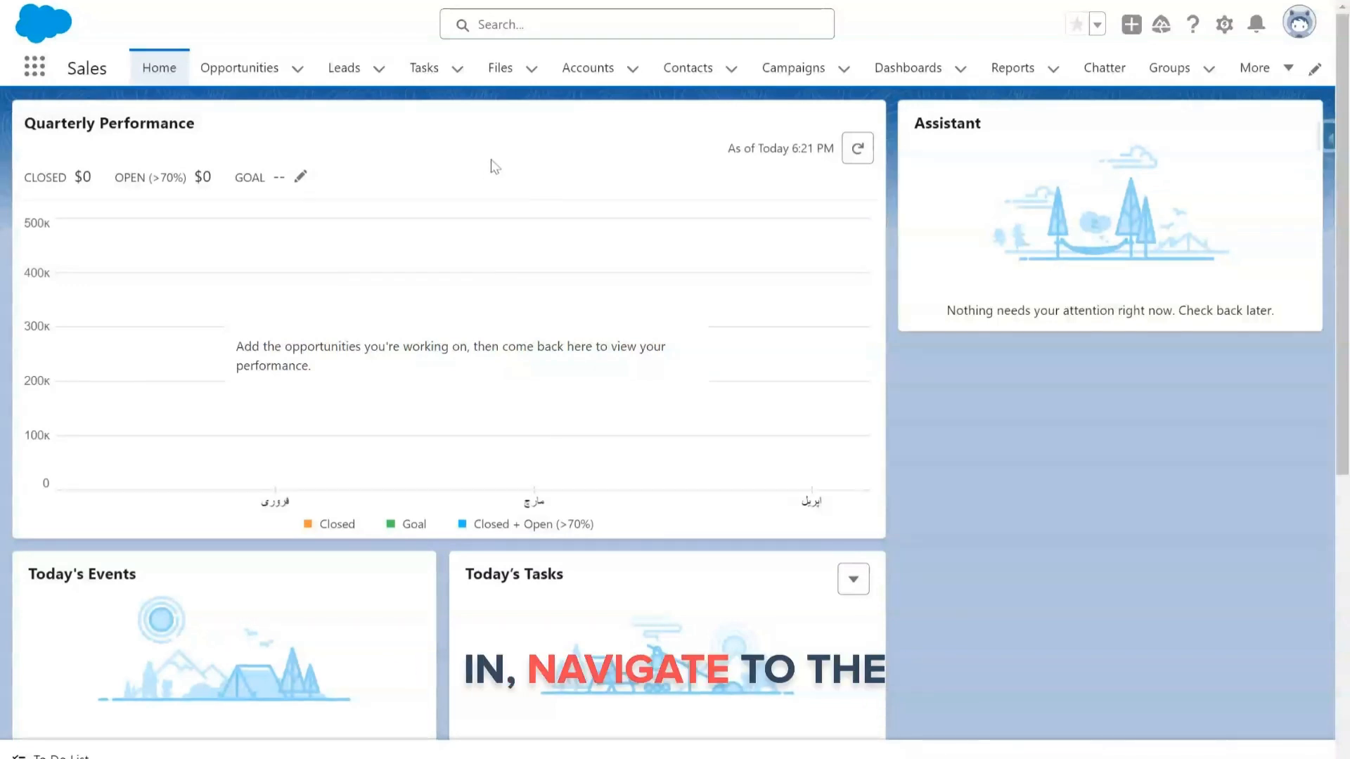
- Show the All Active Campaigns list from the Campaigns navigation item
{"action": "left_click", "coordinate": [793, 68]}
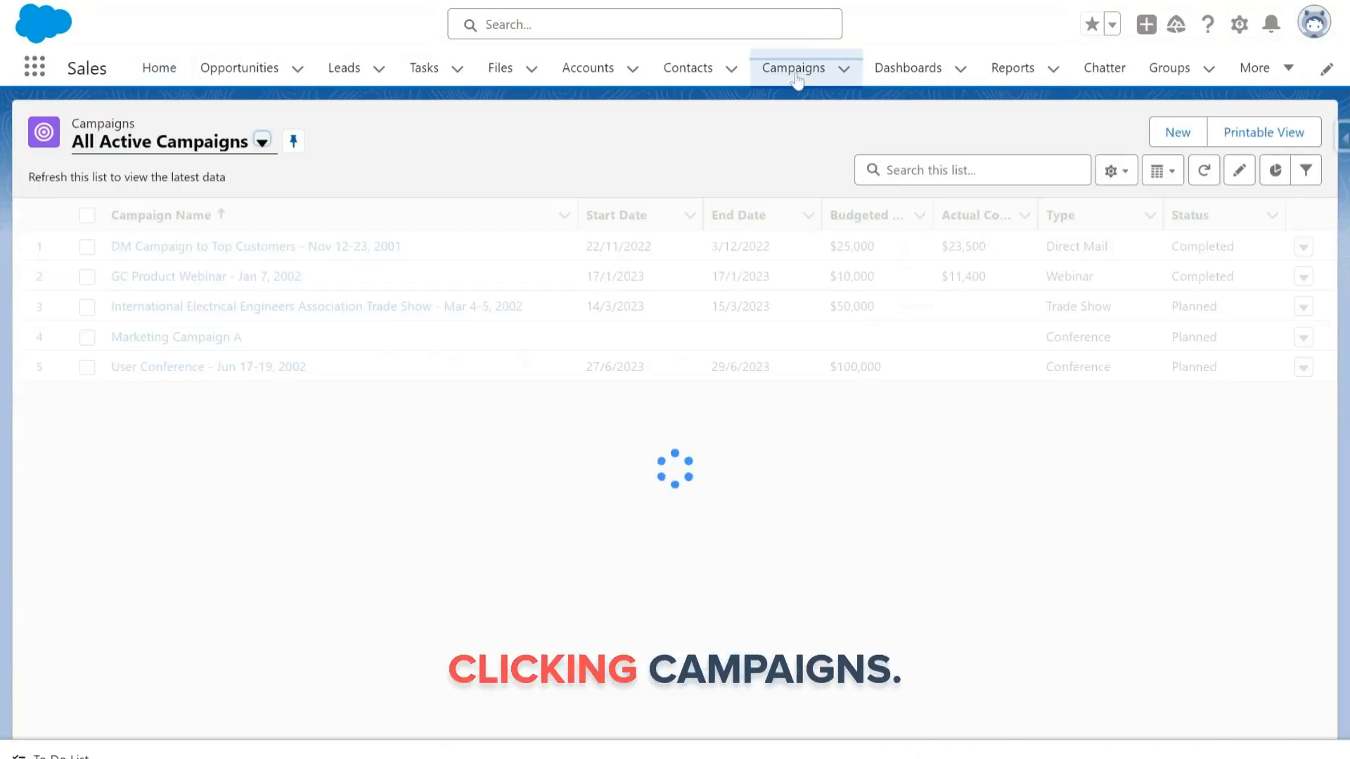
{"action": "left_click", "coordinate": [793, 68]}
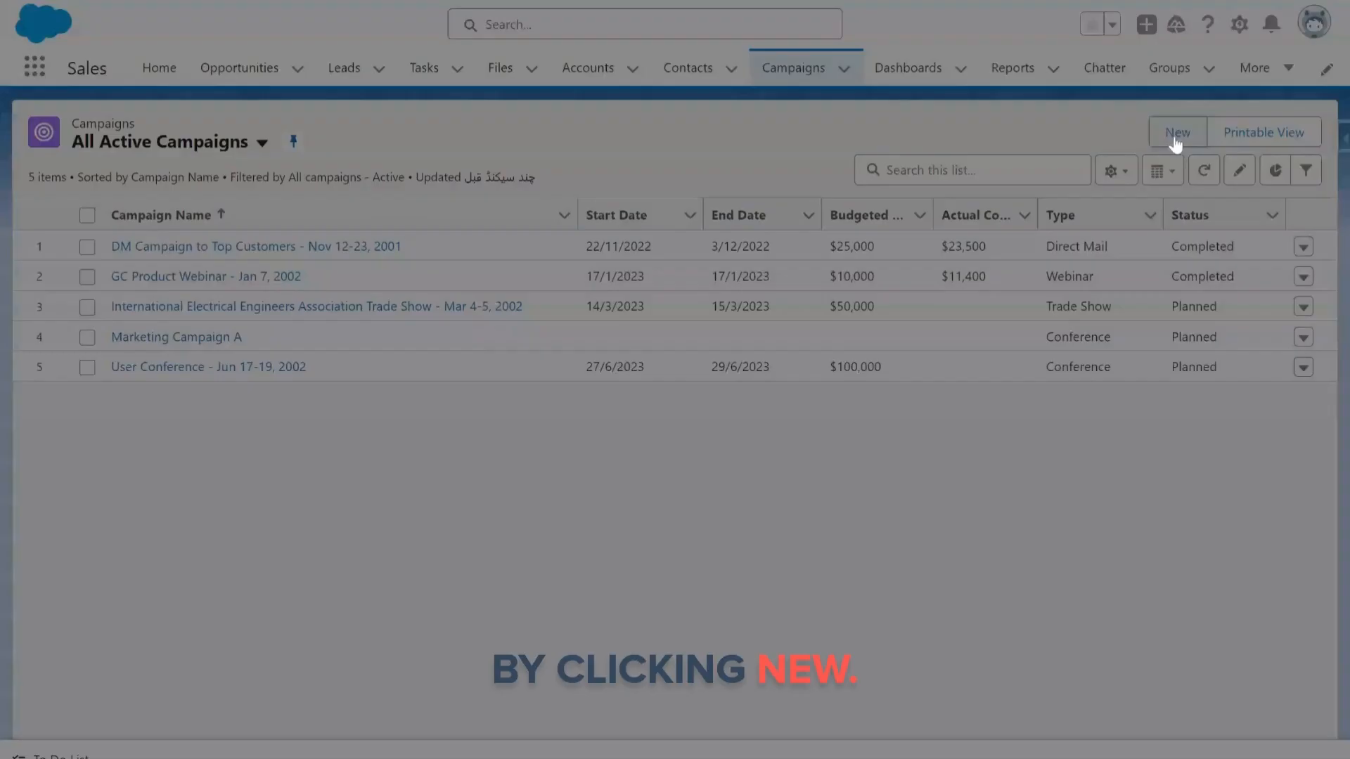
- Create campaign 'Campaign A' as Active, Type Conference, Status Planned, and save it
{"action": "left_click", "coordinate": [1176, 131]}
{"action": "type", "text": "Campaign A"}
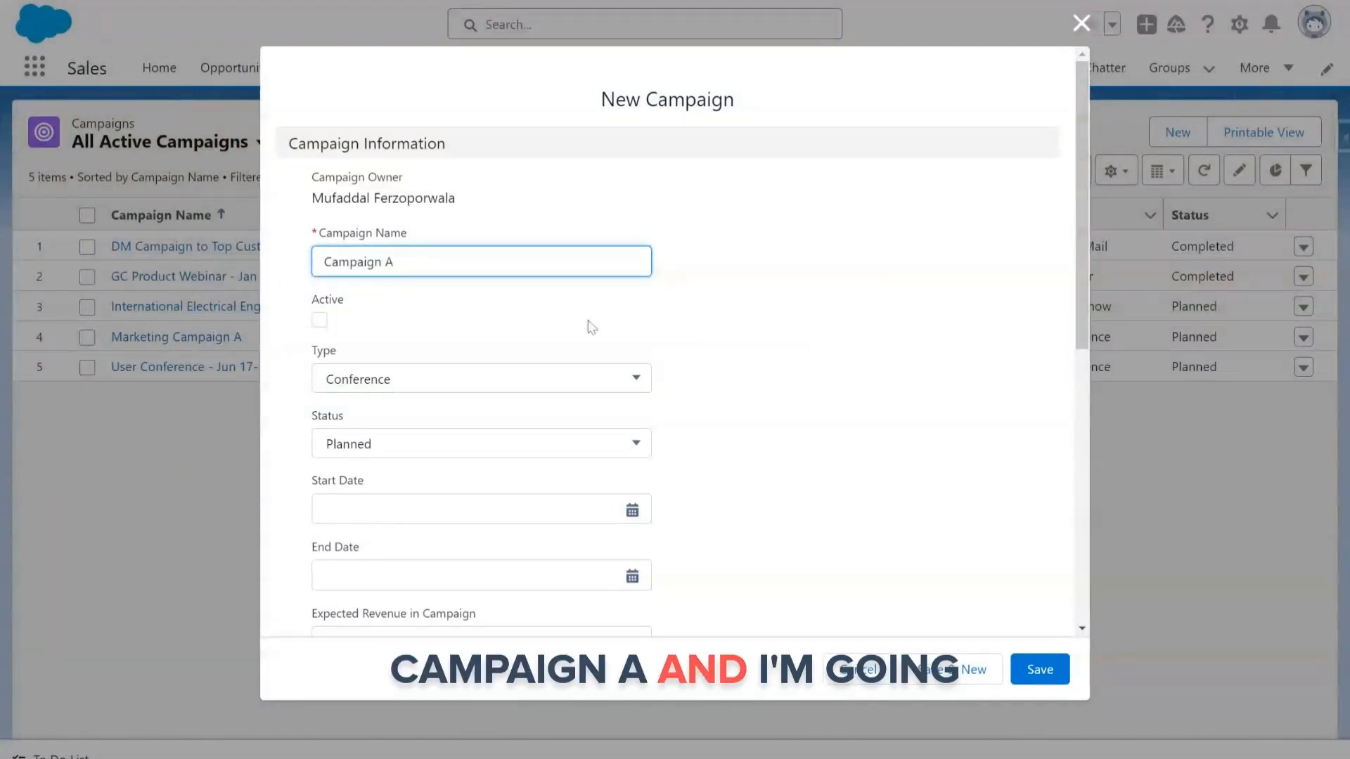
{"action": "left_click", "coordinate": [319, 315]}
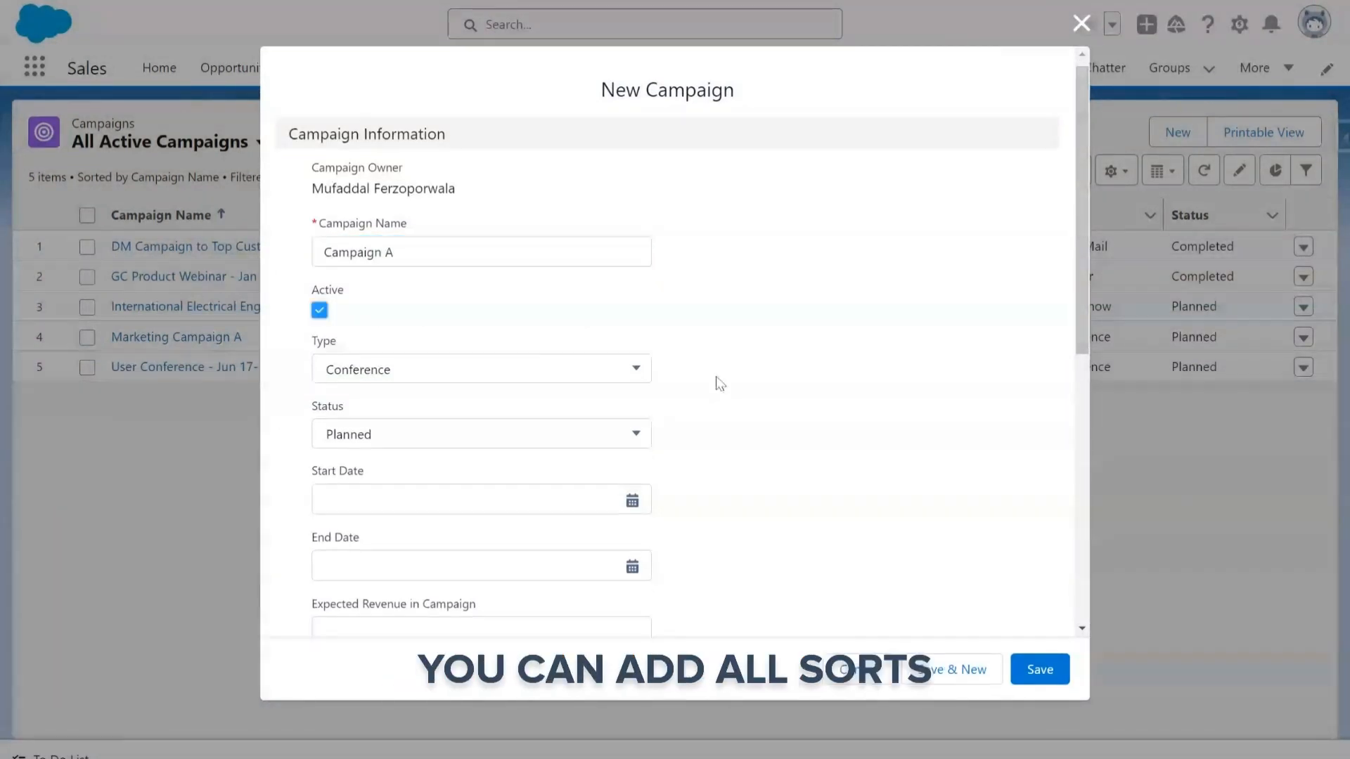
{"action": "scroll", "scroll_direction": "down", "scroll_amount": 3}
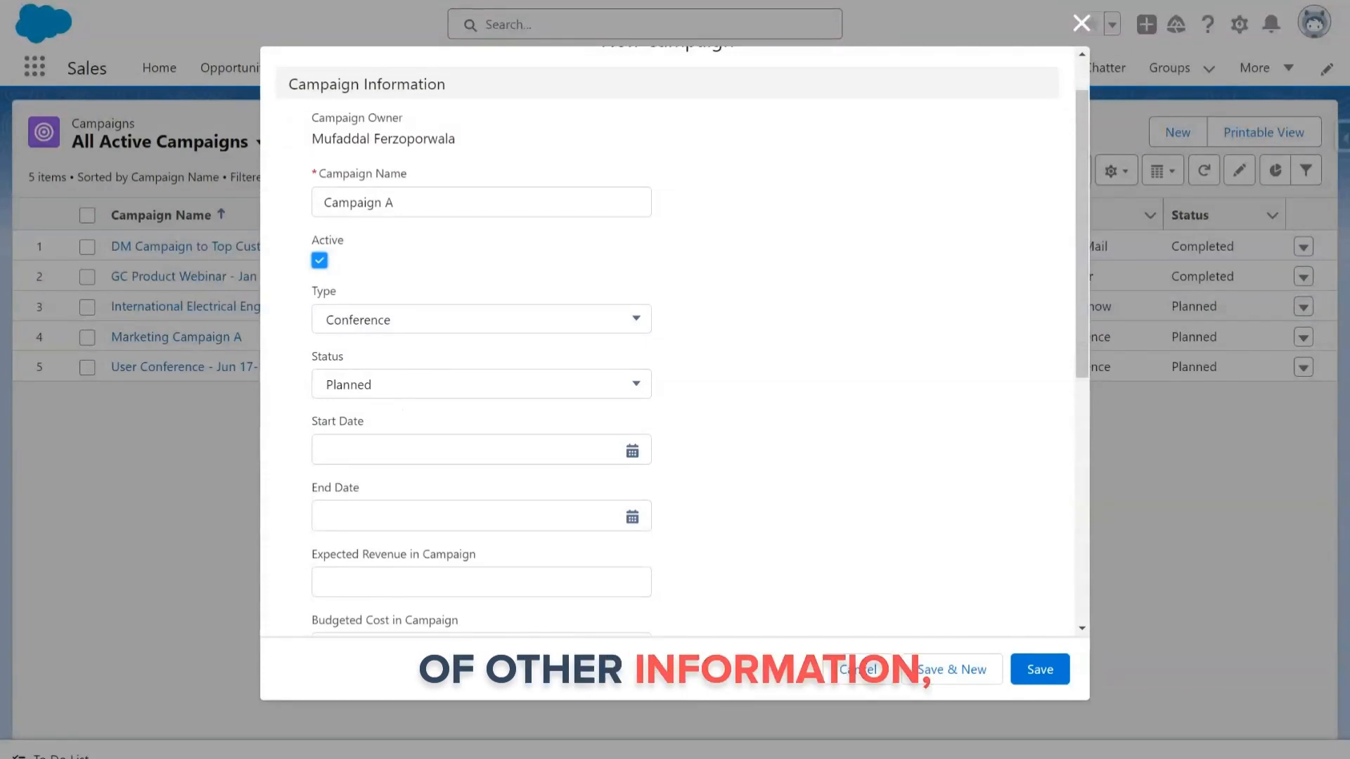
{"action": "scroll", "scroll_direction": "down", "scroll_amount": 3}
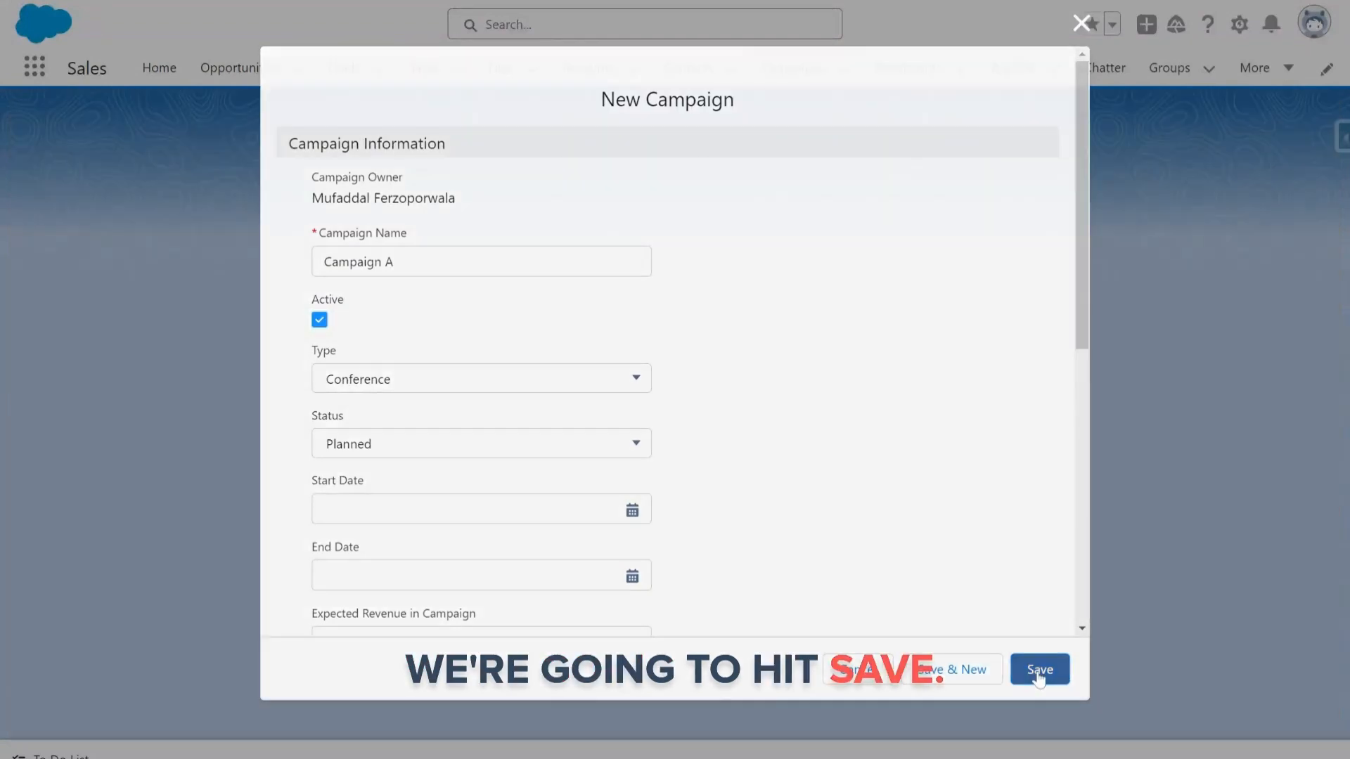
{"action": "left_click", "coordinate": [1039, 669]}
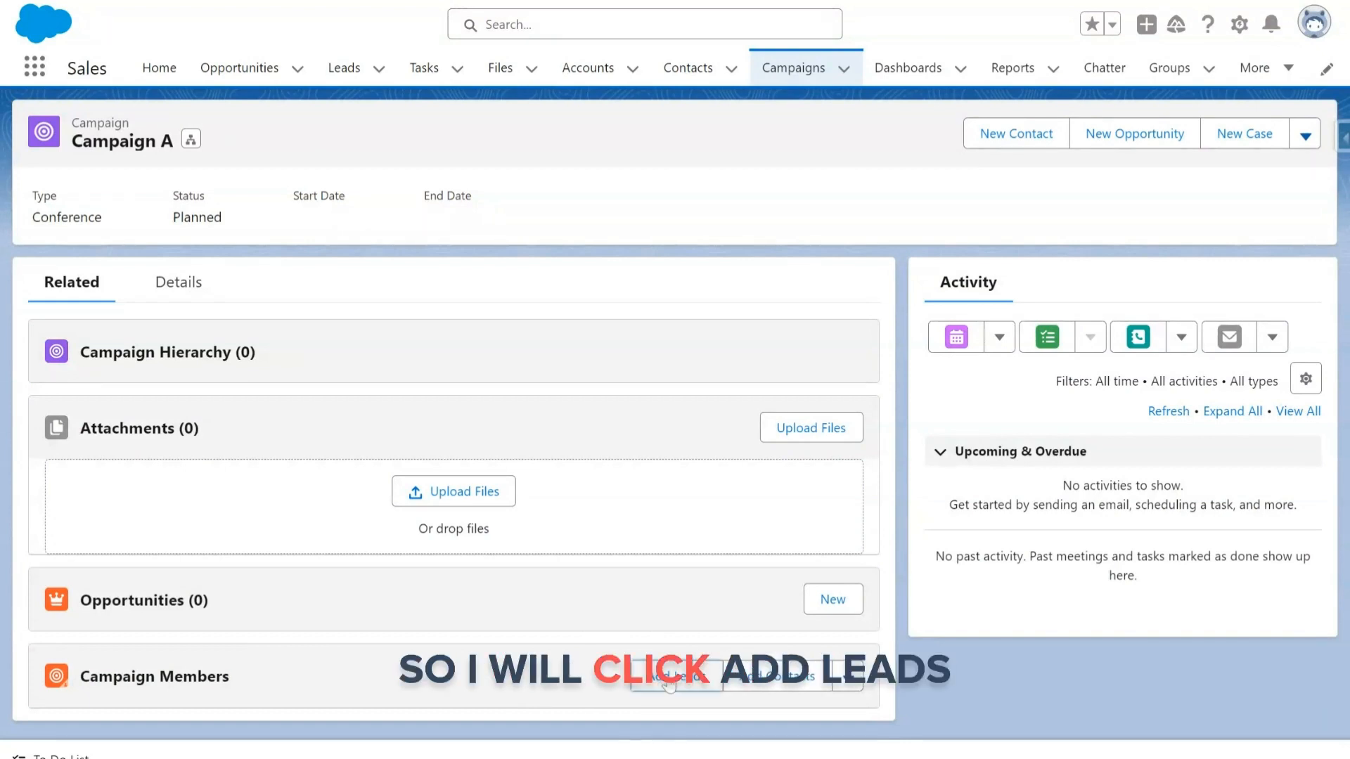
- Add lead Bertha Boxer (Director of Vendor Relations), found by searching 'bert', to Campaign A
{"action": "left_click", "coordinate": [677, 675]}
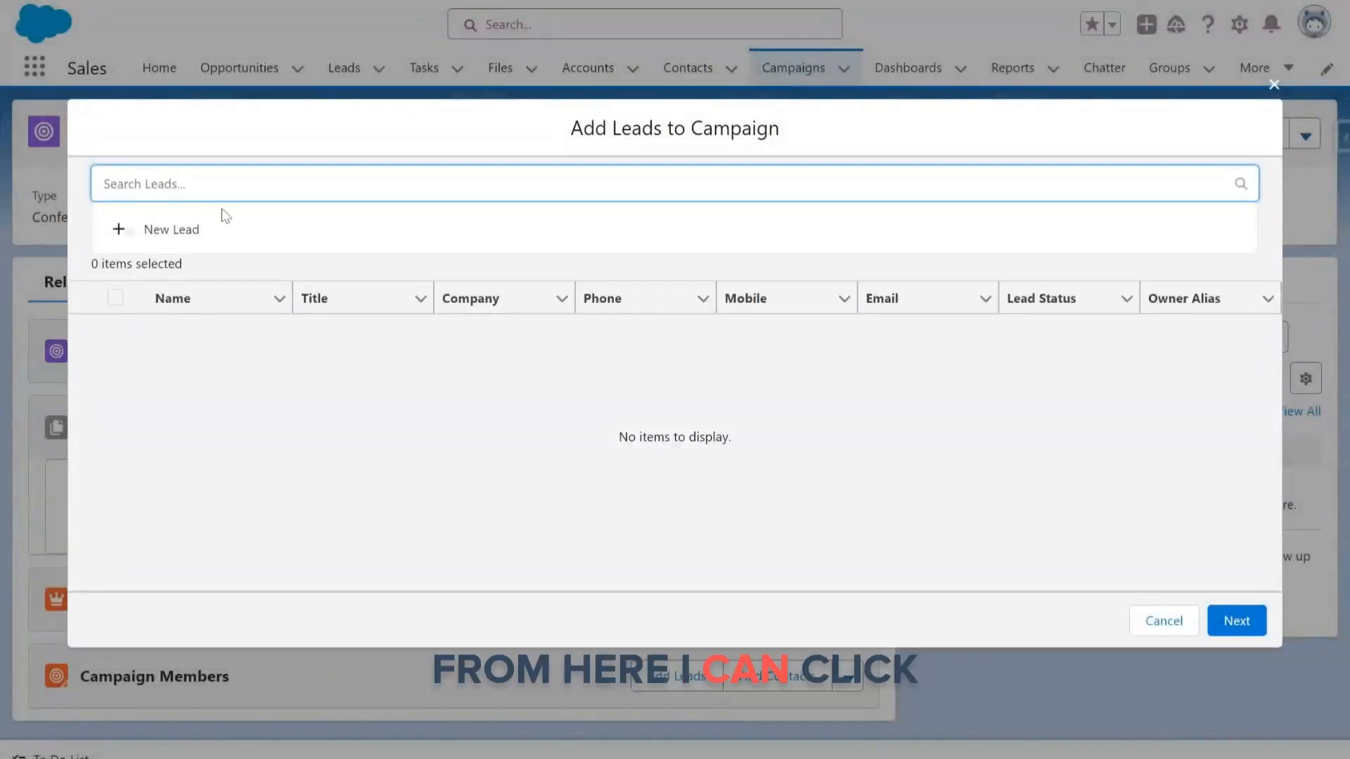
{"action": "mouse_move", "coordinate": [157, 234]}
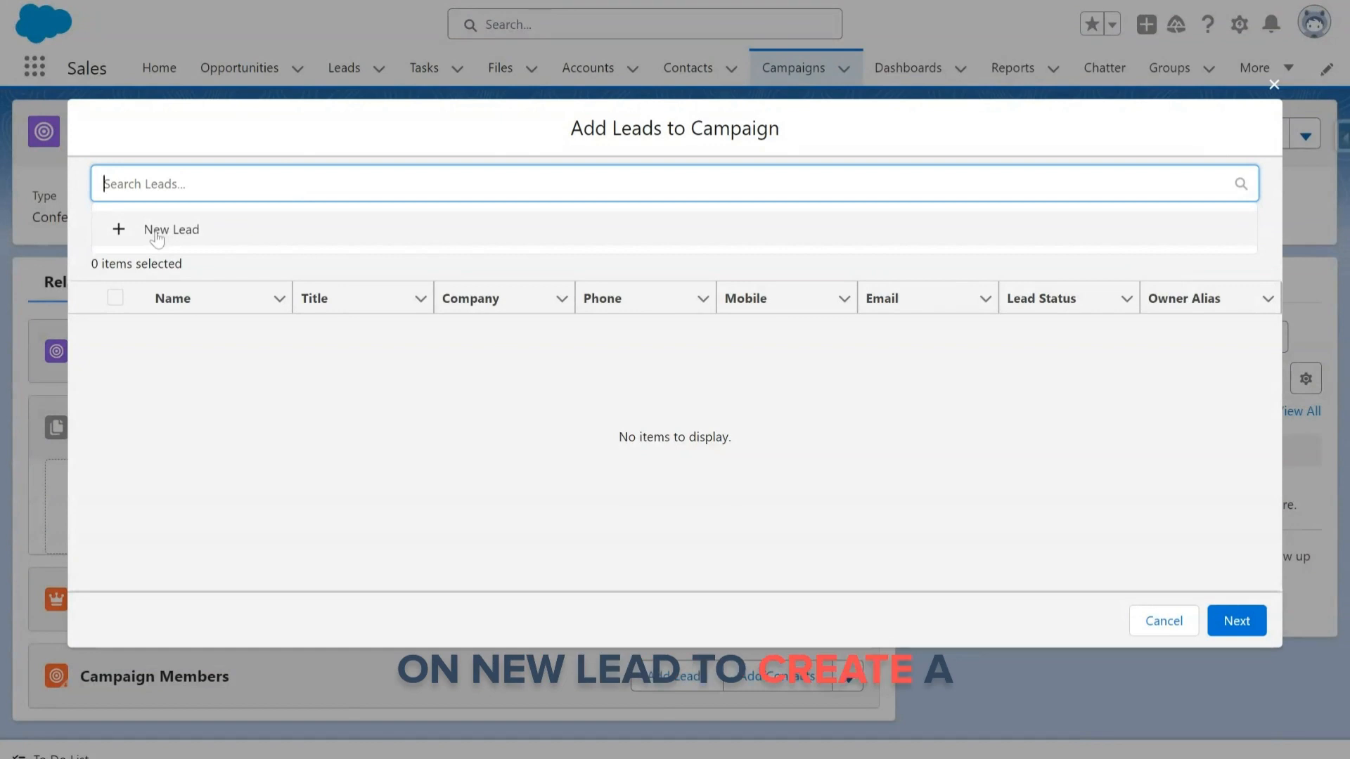
{"action": "type", "text": "bert"}
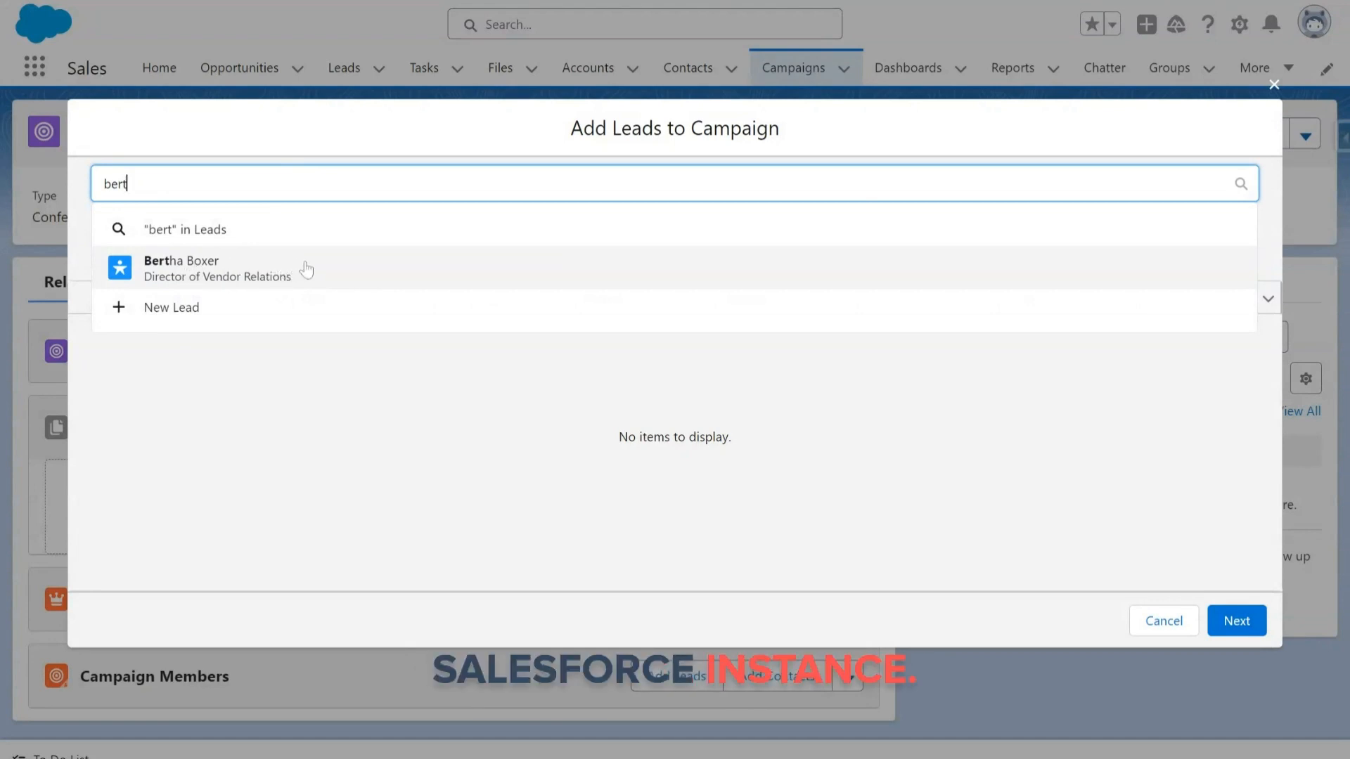
{"action": "left_click", "coordinate": [217, 268]}
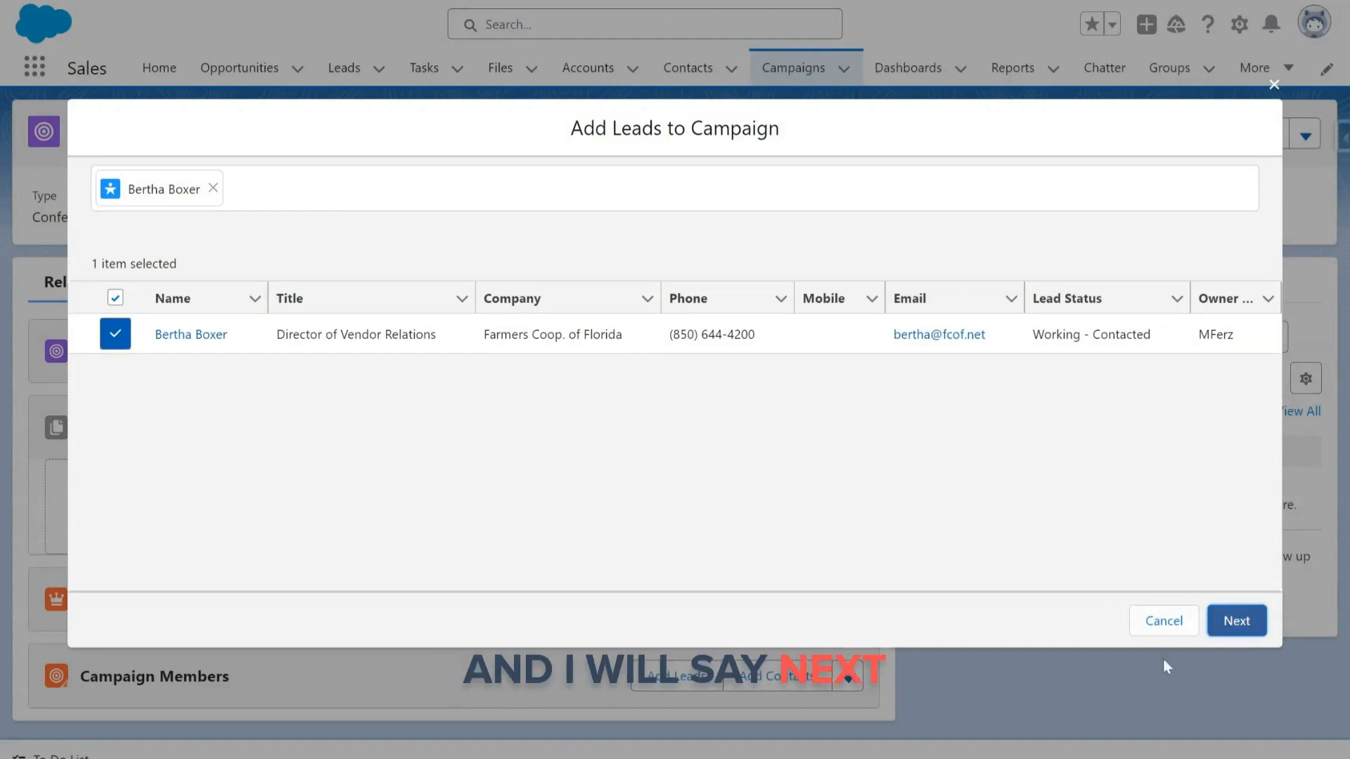
{"action": "left_click", "coordinate": [1235, 621]}
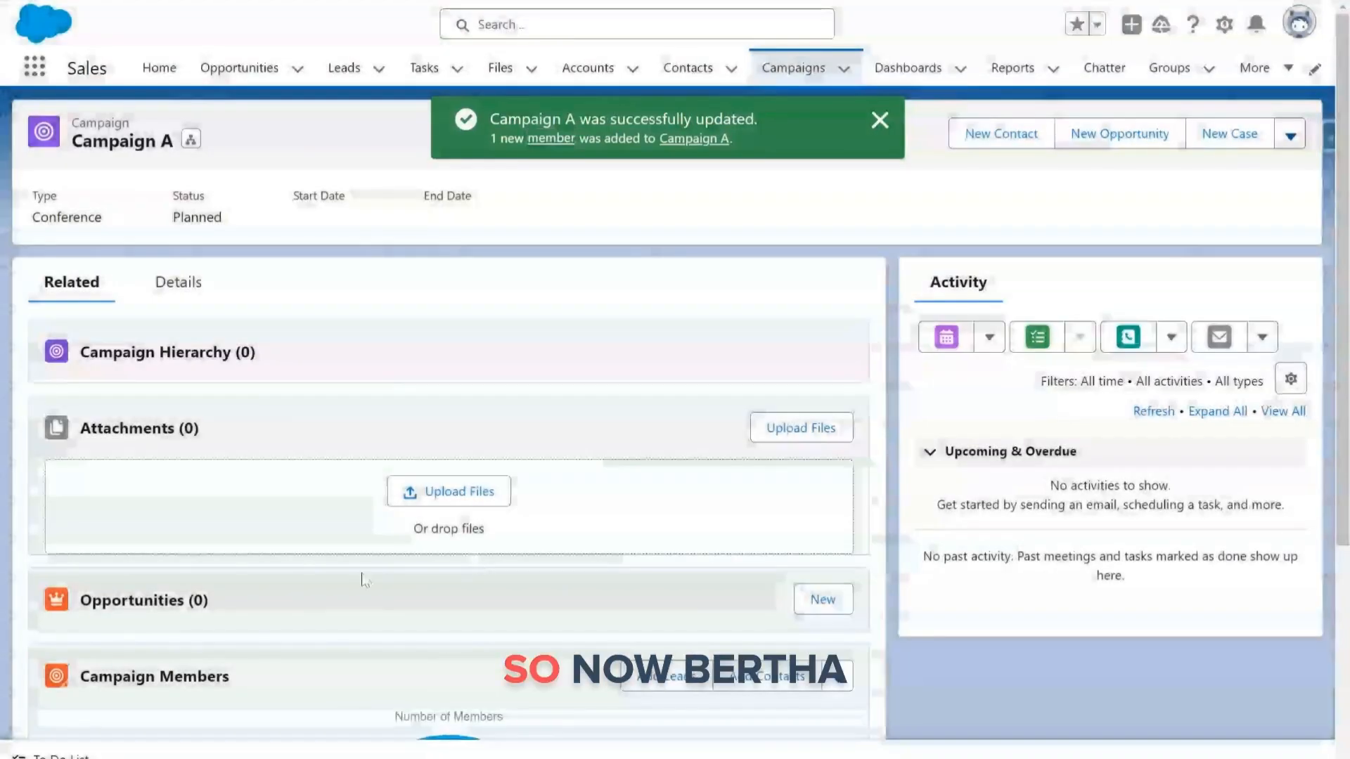
- Start adding contacts from the Campaign Members card of Campaign A
{"action": "scroll", "scroll_direction": "down", "scroll_amount": 3}
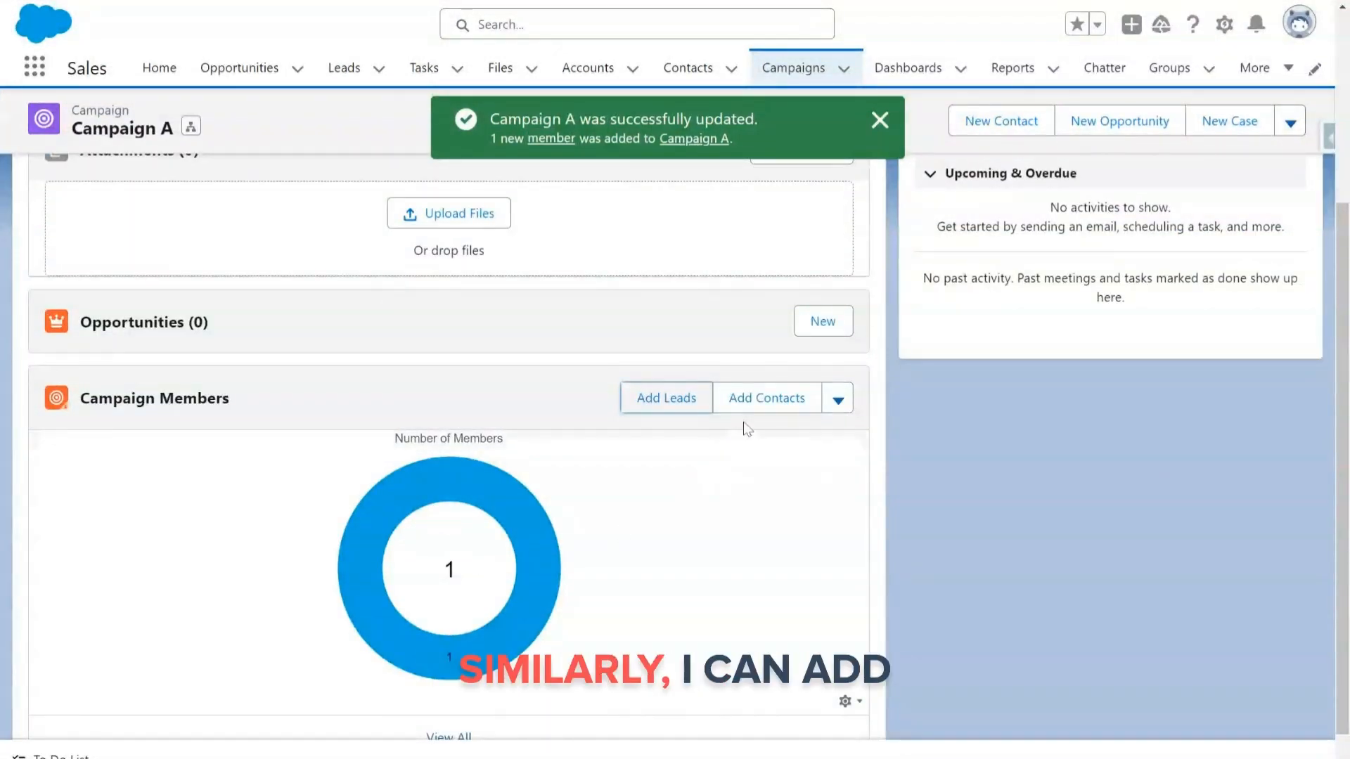
{"action": "left_click", "coordinate": [766, 398]}
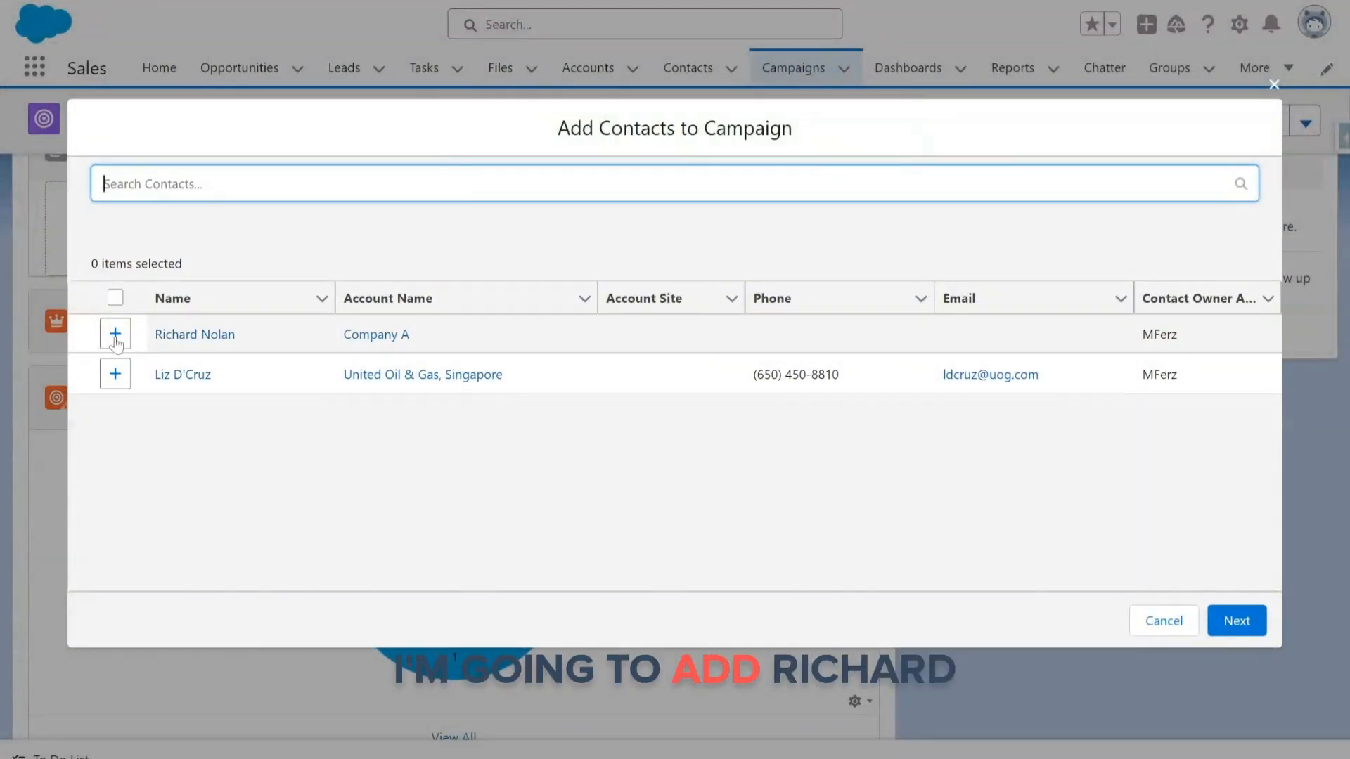
{"action": "left_click", "coordinate": [115, 334]}
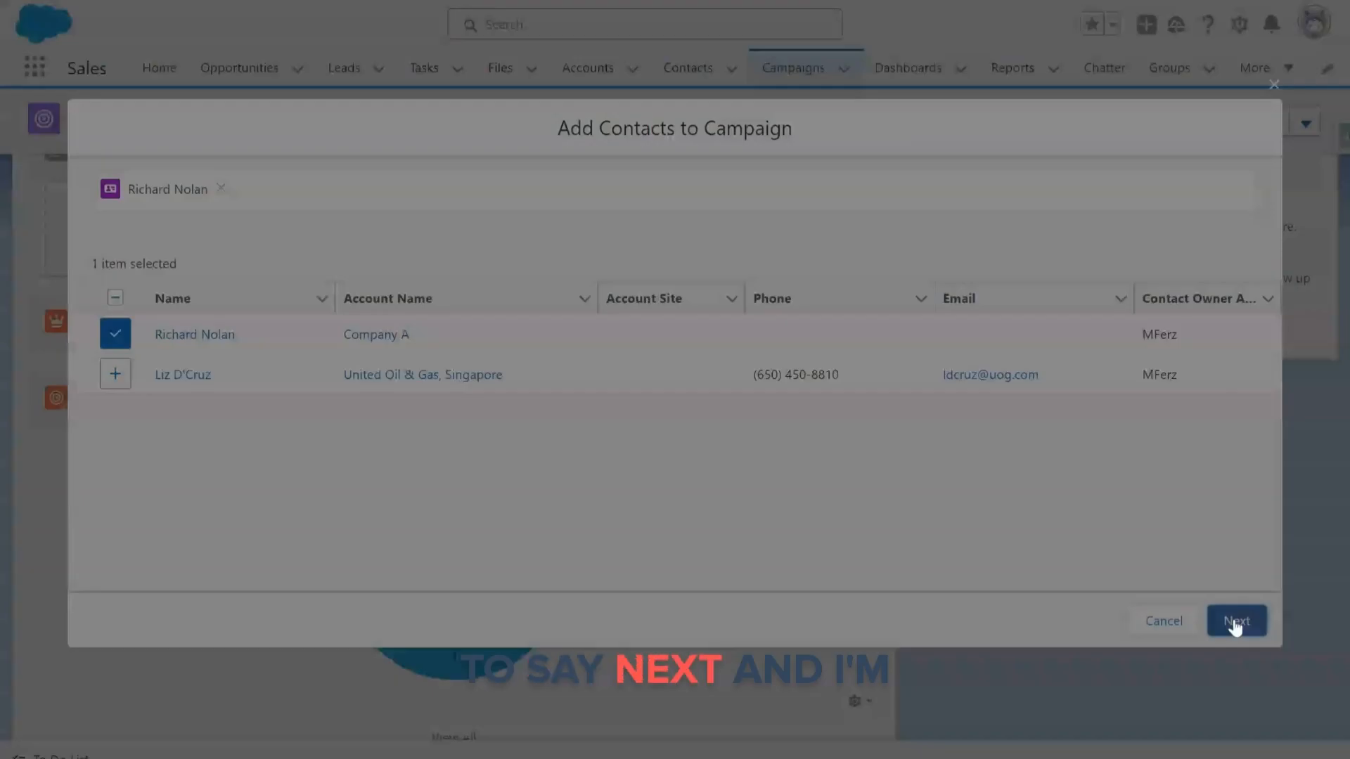
{"action": "left_click", "coordinate": [1234, 621]}
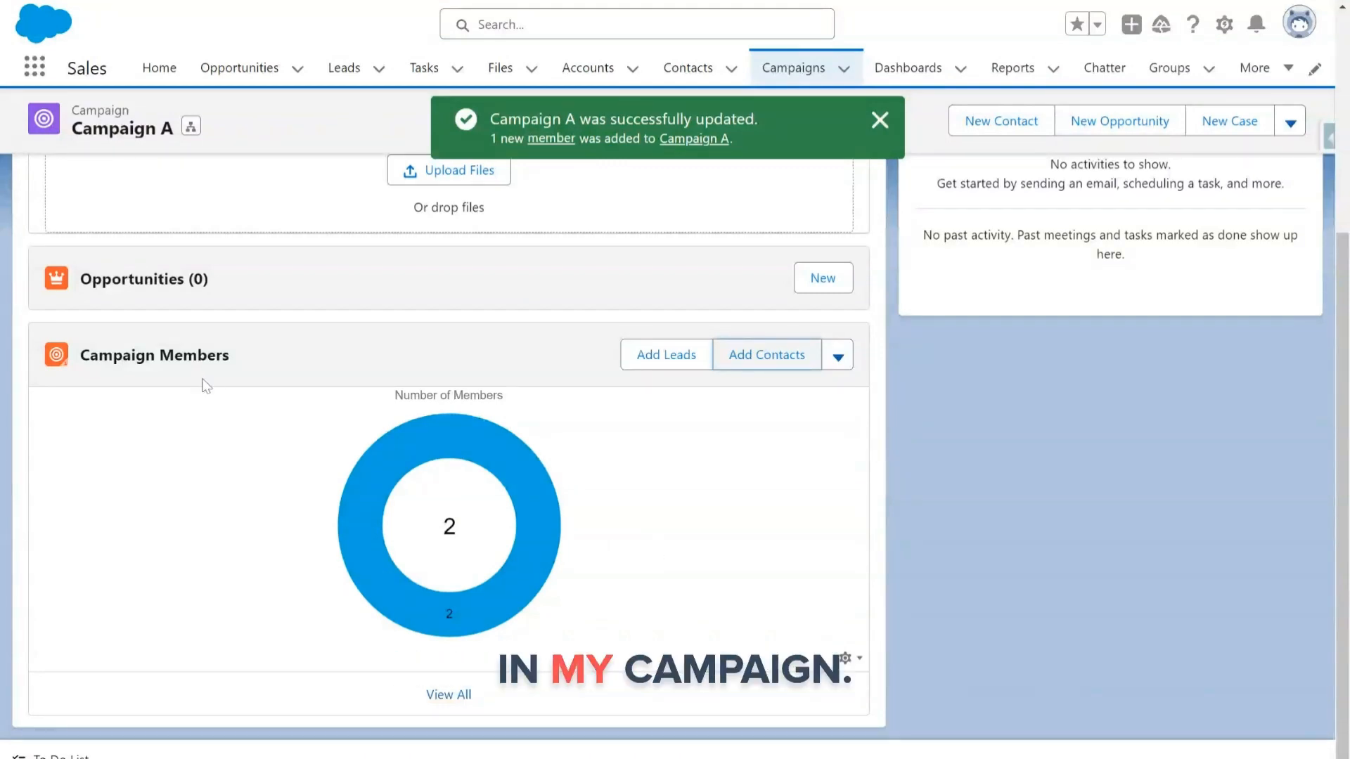
{"action": "left_click", "coordinate": [447, 695]}
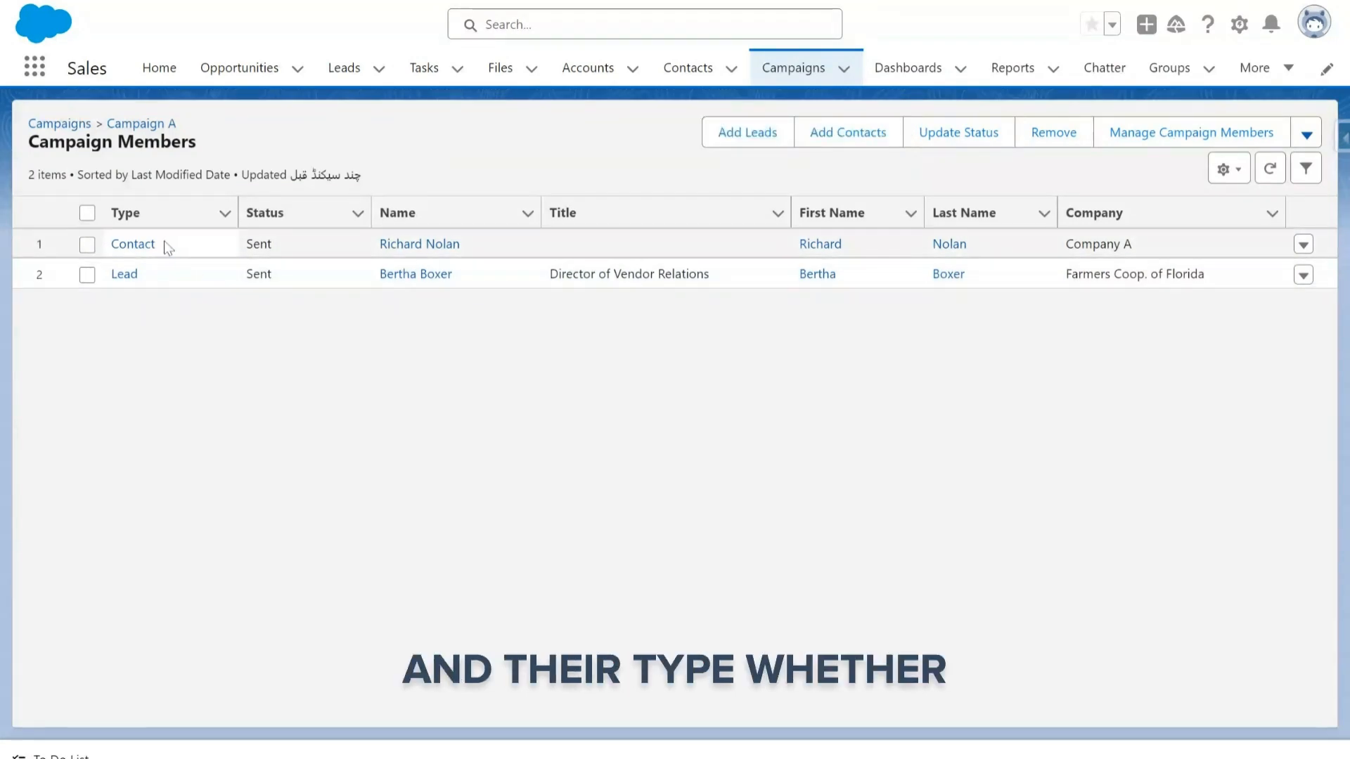
{"action": "mouse_move", "coordinate": [358, 275]}
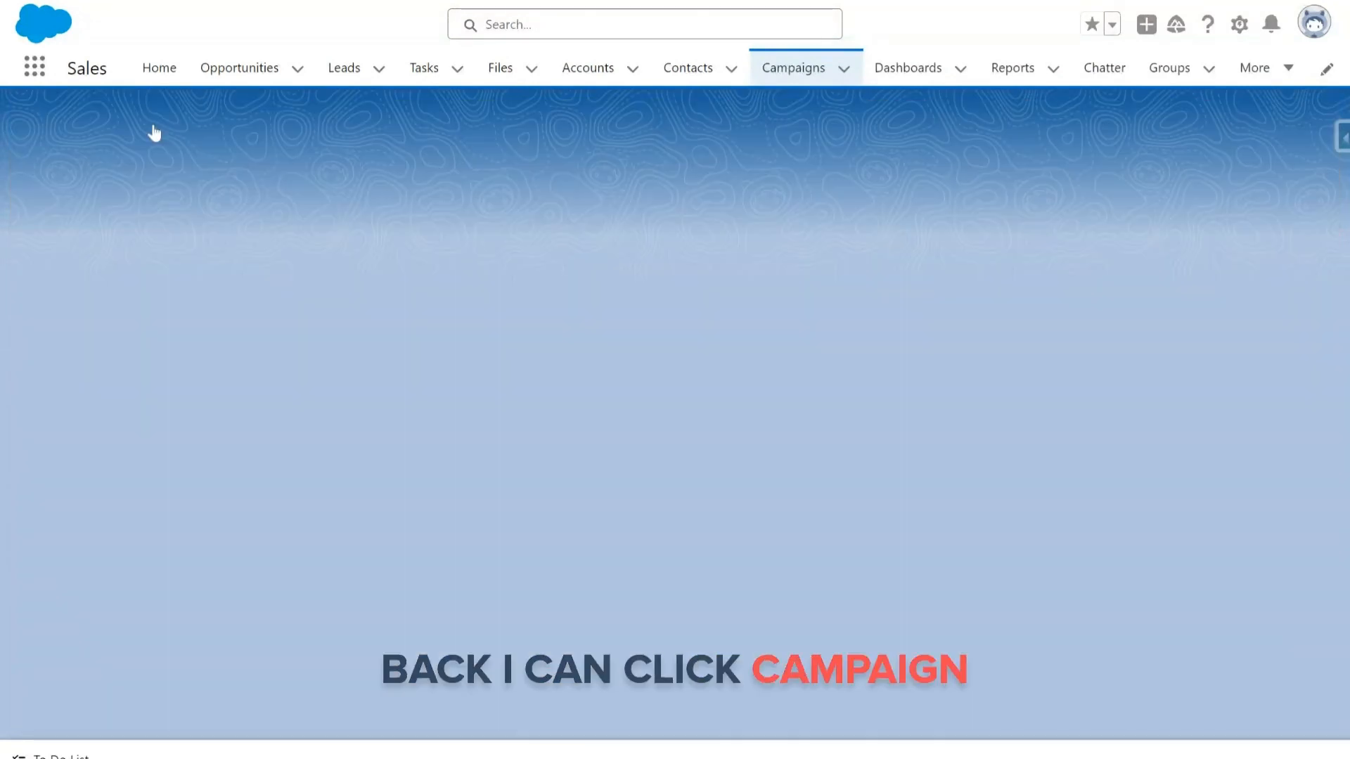
- Go back to the Campaign A record from its member list
{"action": "left_click", "coordinate": [791, 68]}
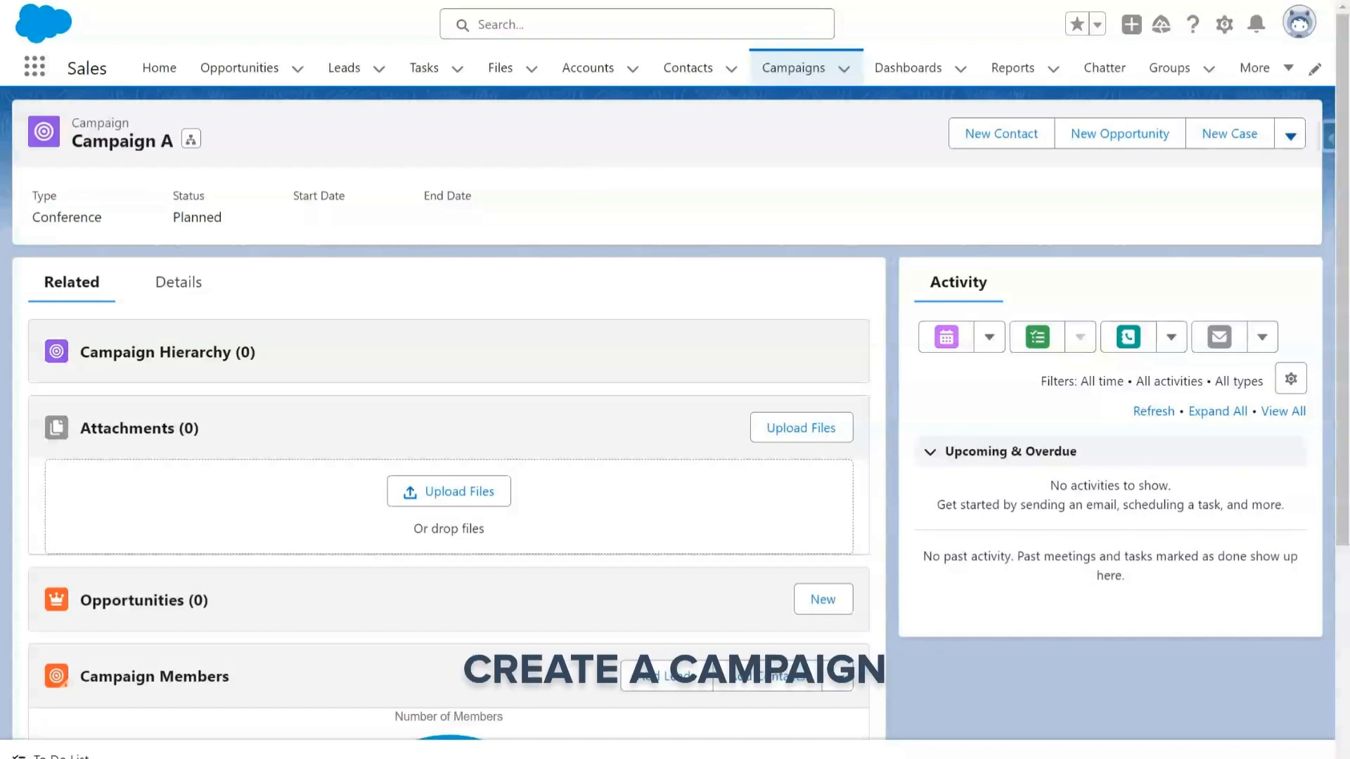